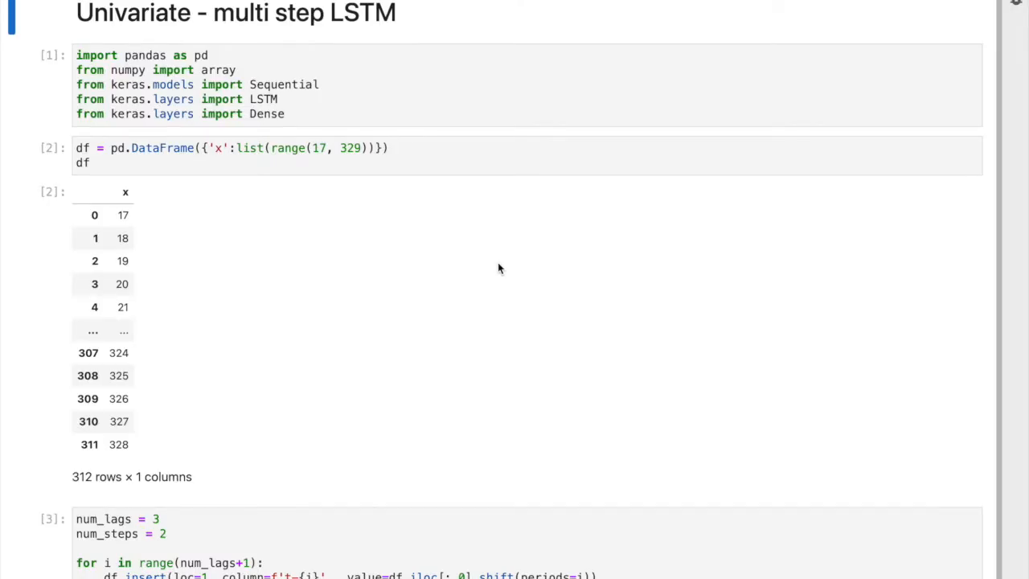
{"action": "mouse_move", "coordinate": [482, 227]}
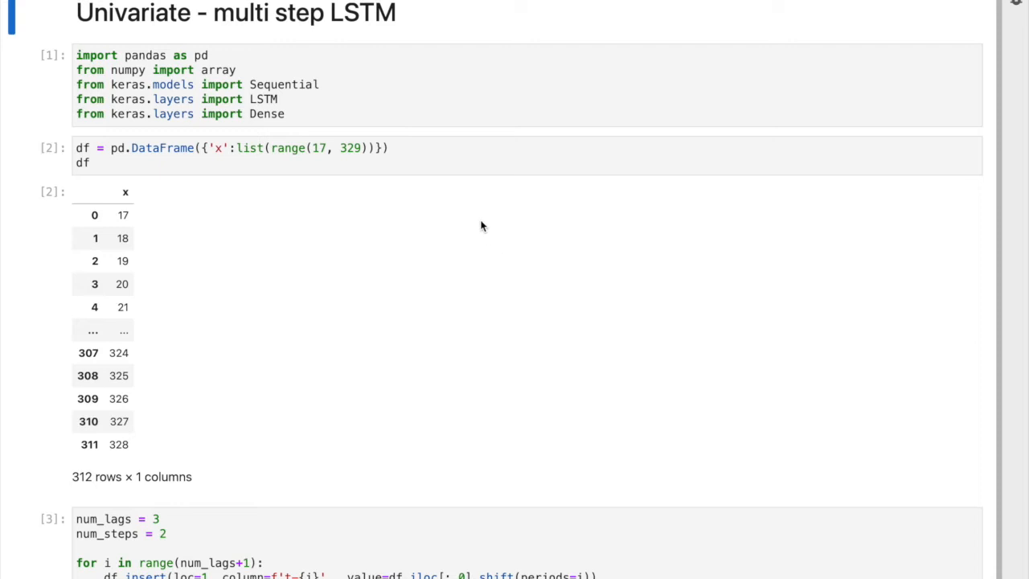
{"action": "mouse_move", "coordinate": [302, 179]}
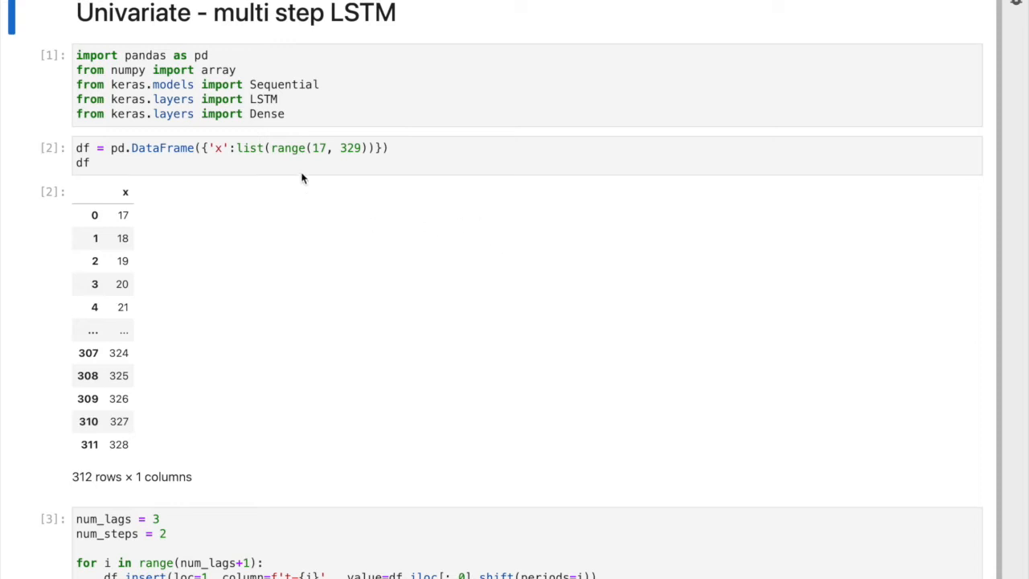
{"action": "mouse_move", "coordinate": [129, 286]}
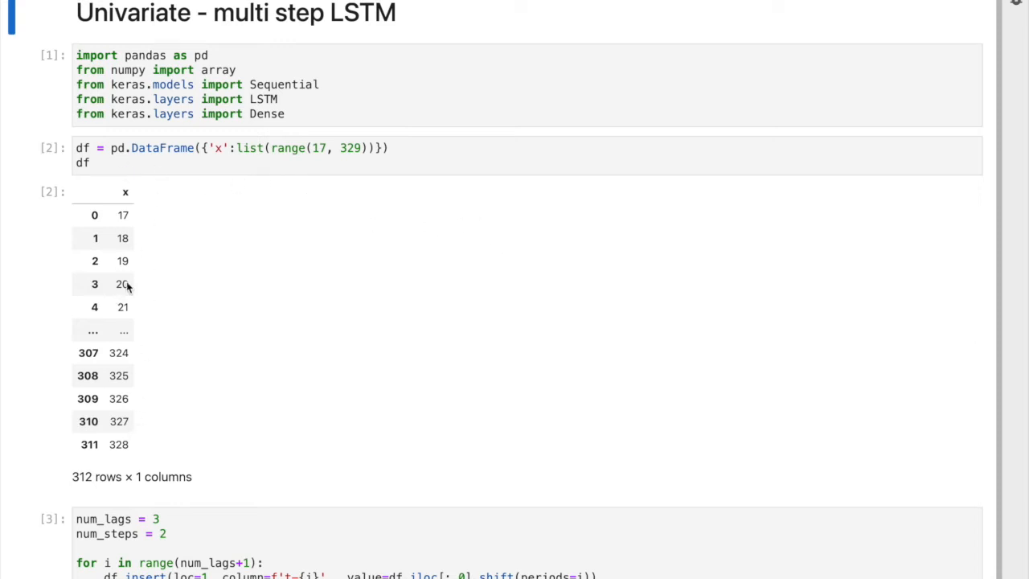
{"action": "scroll", "scroll_direction": "down", "scroll_amount": 3}
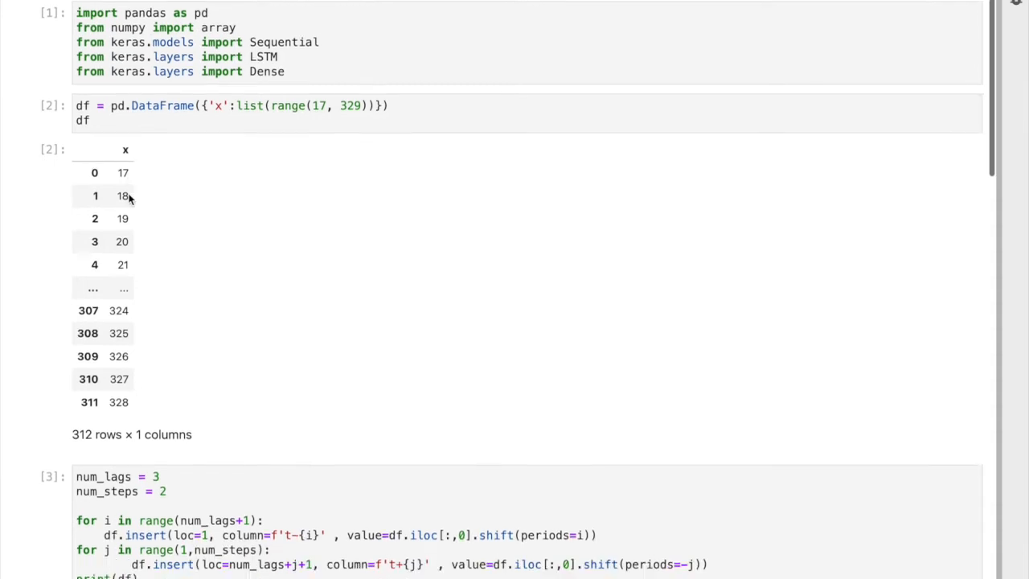
{"action": "scroll", "scroll_direction": "down", "scroll_amount": 3}
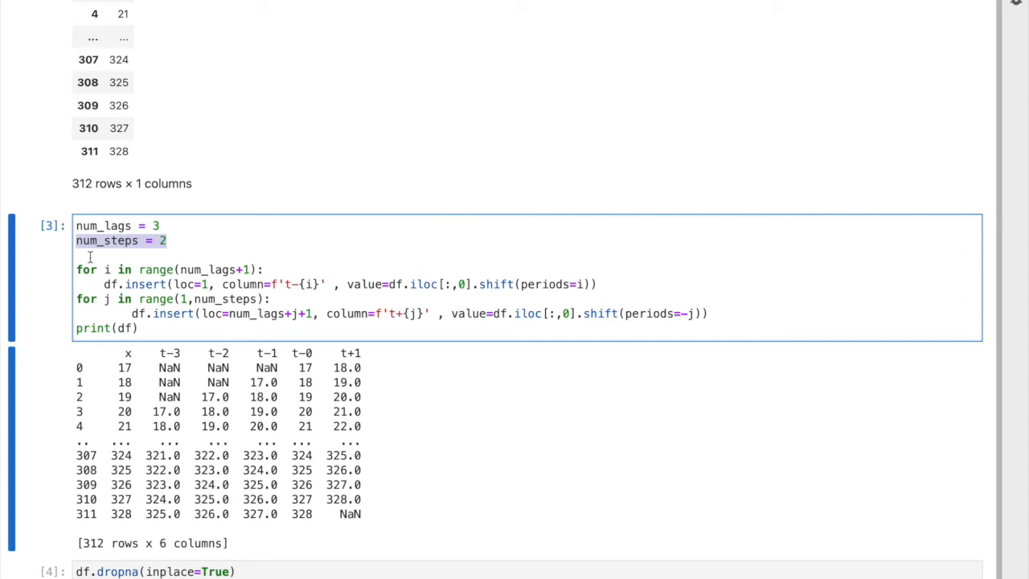
{"action": "left_click", "coordinate": [431, 256]}
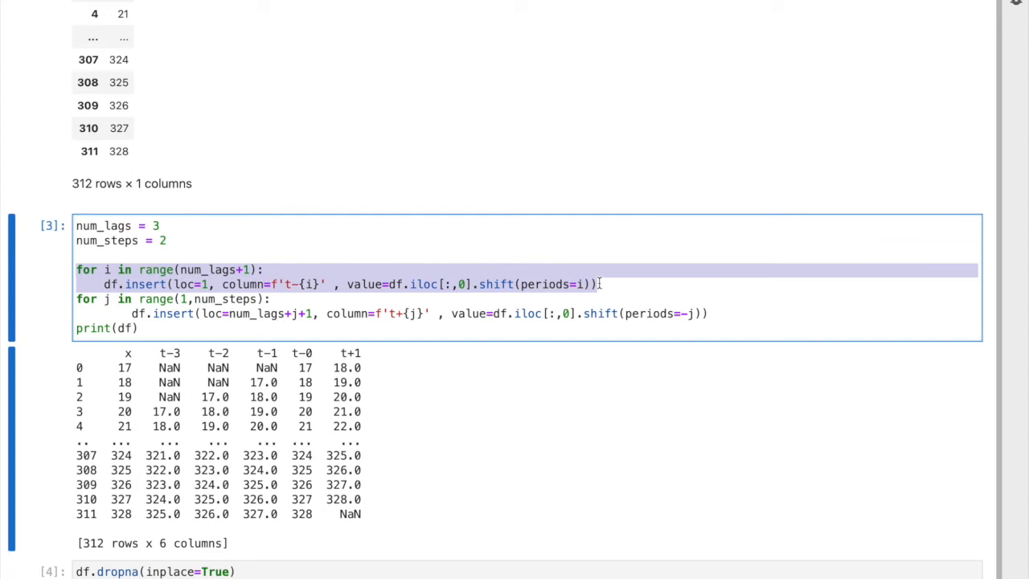
{"action": "mouse_move", "coordinate": [177, 361]}
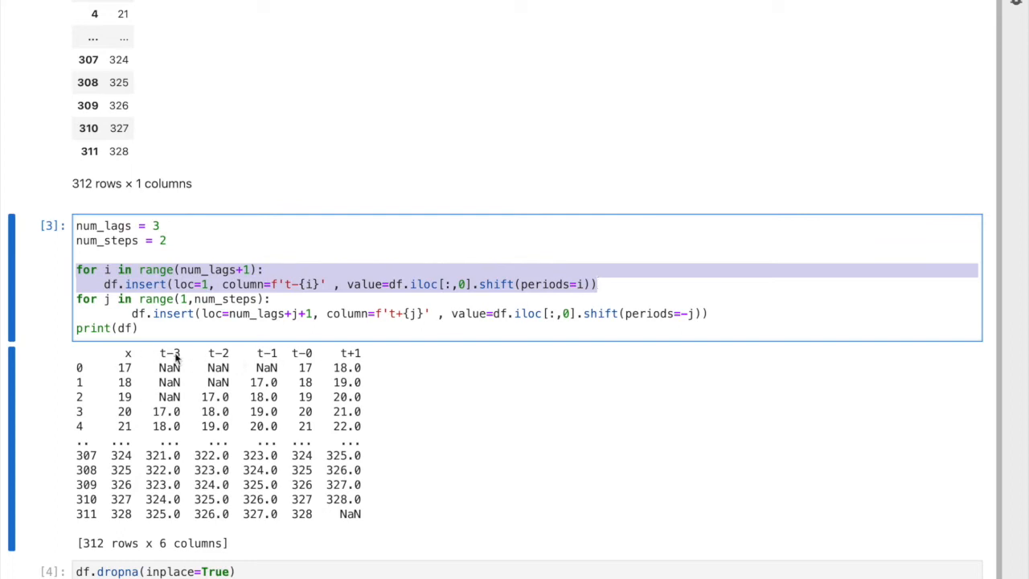
{"action": "mouse_move", "coordinate": [281, 360]}
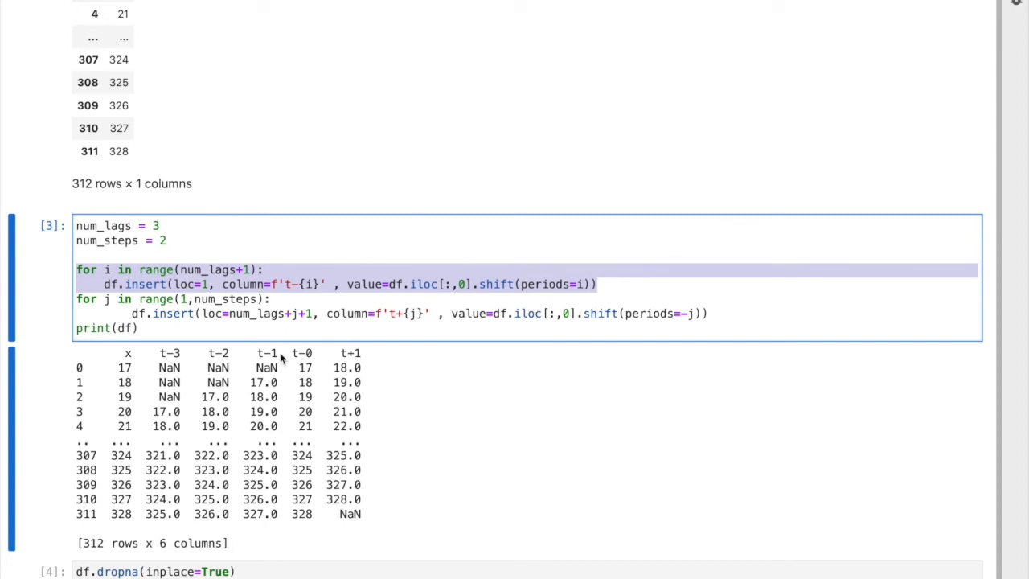
{"action": "mouse_move", "coordinate": [223, 360]}
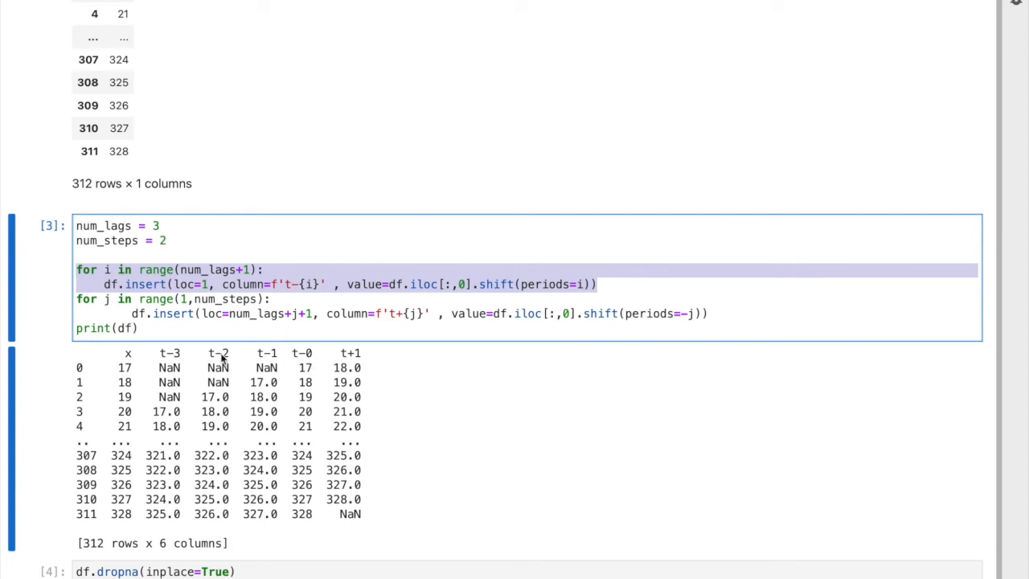
{"action": "mouse_move", "coordinate": [171, 357]}
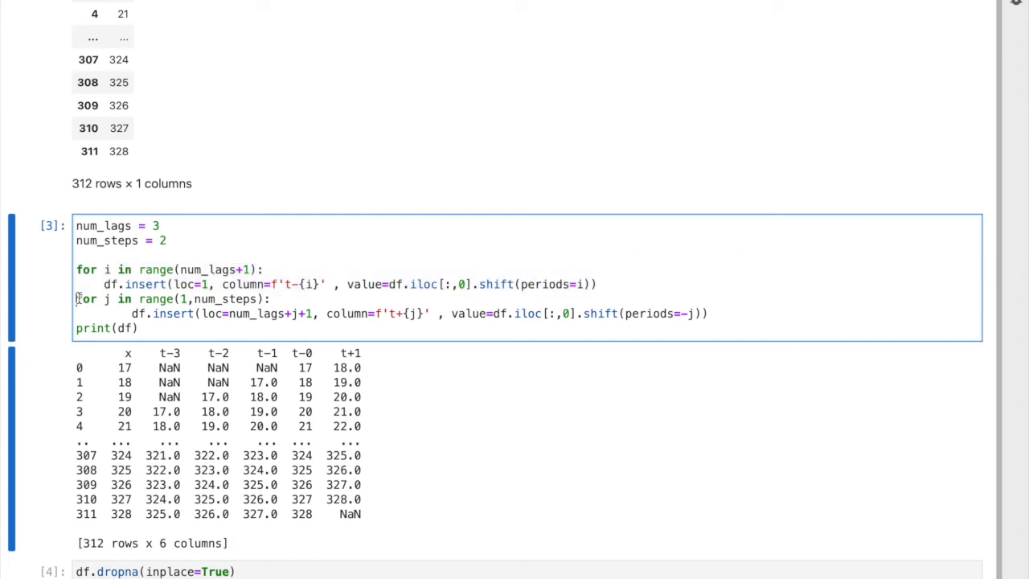
{"action": "left_click_drag", "start_coordinate": [76, 297], "coordinate": [708, 314]}
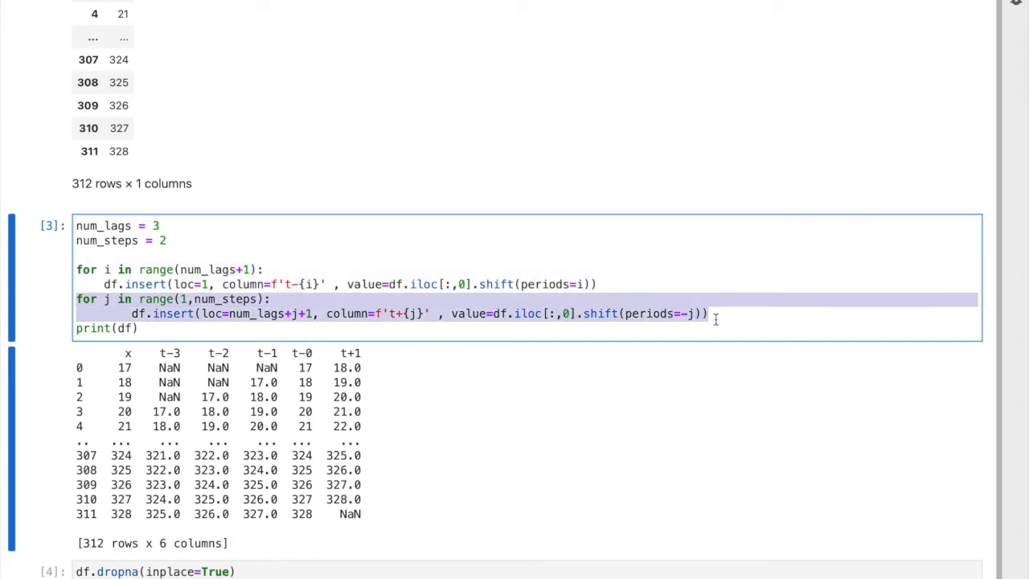
{"action": "left_click", "coordinate": [689, 314]}
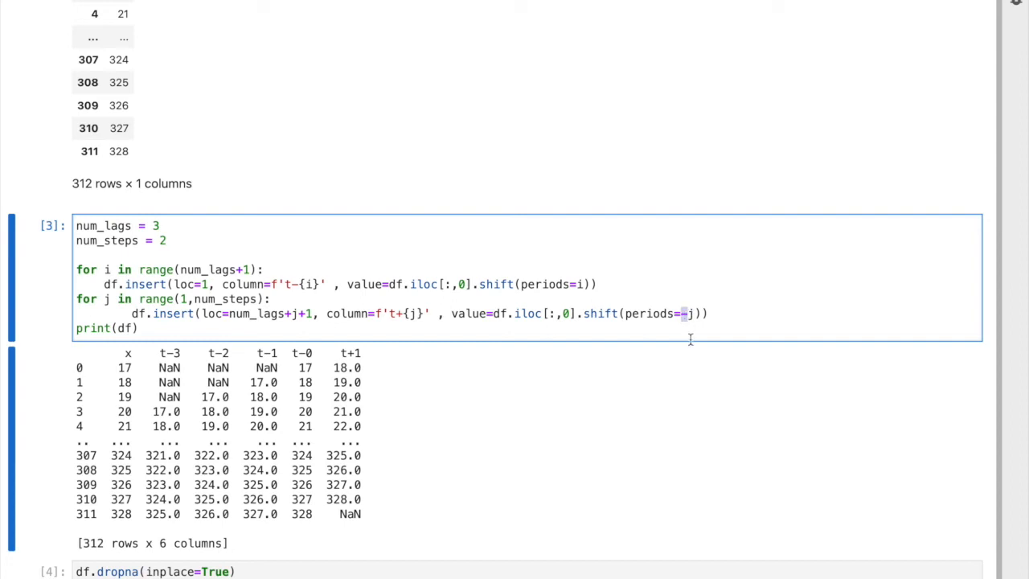
{"action": "scroll", "scroll_direction": "down", "scroll_amount": 3}
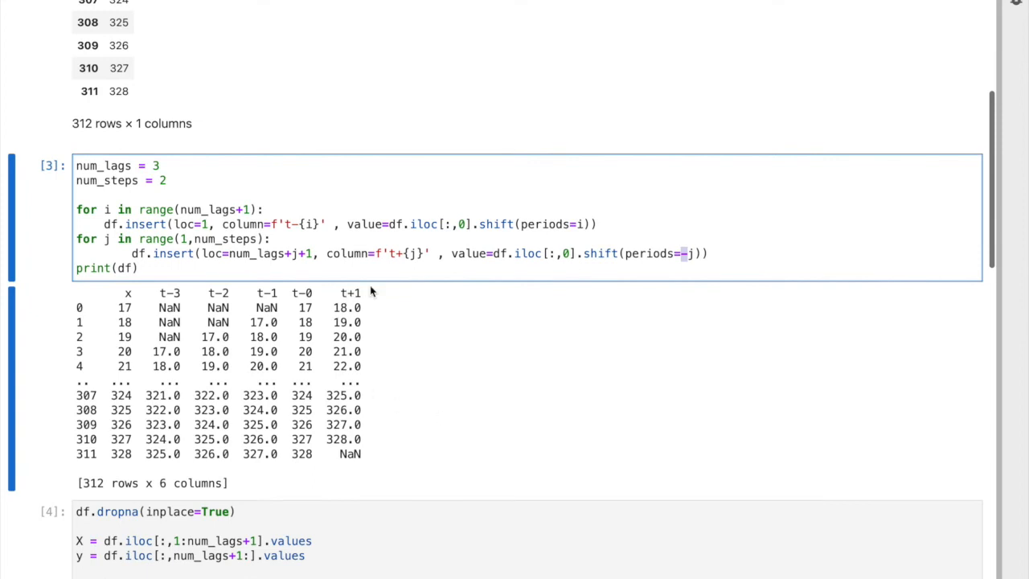
{"action": "mouse_move", "coordinate": [377, 434]}
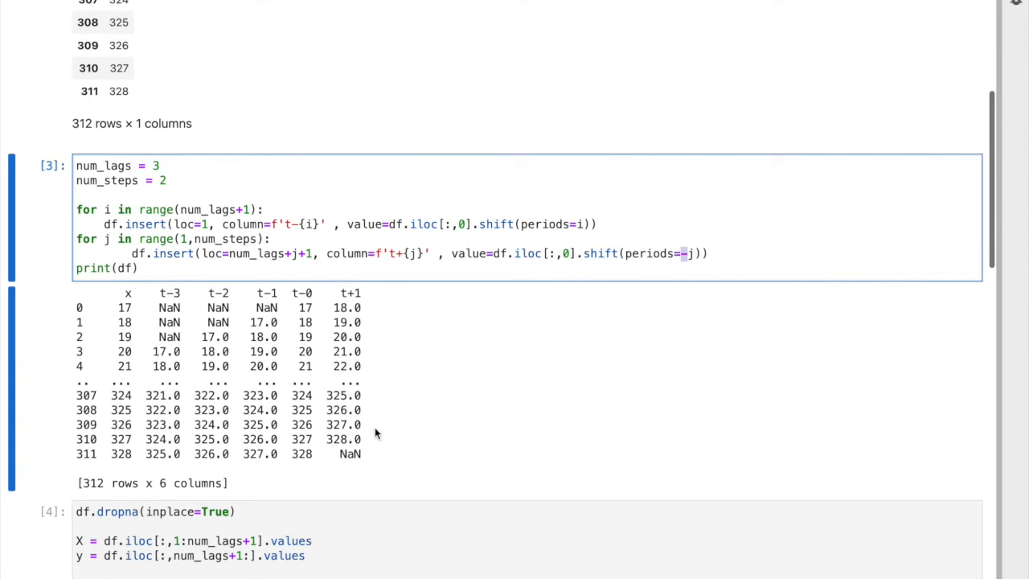
{"action": "mouse_move", "coordinate": [248, 458]}
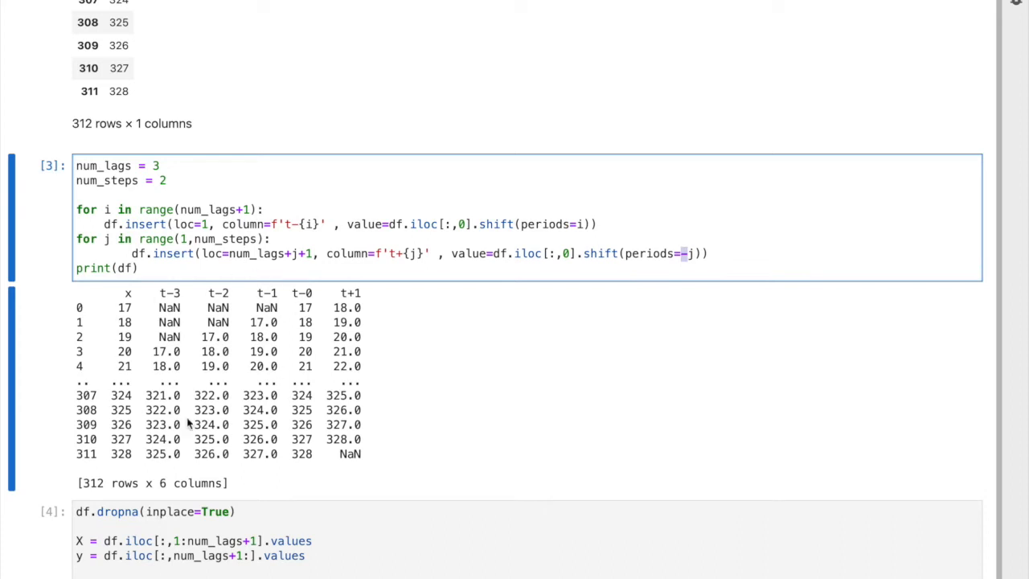
{"action": "mouse_move", "coordinate": [256, 376]}
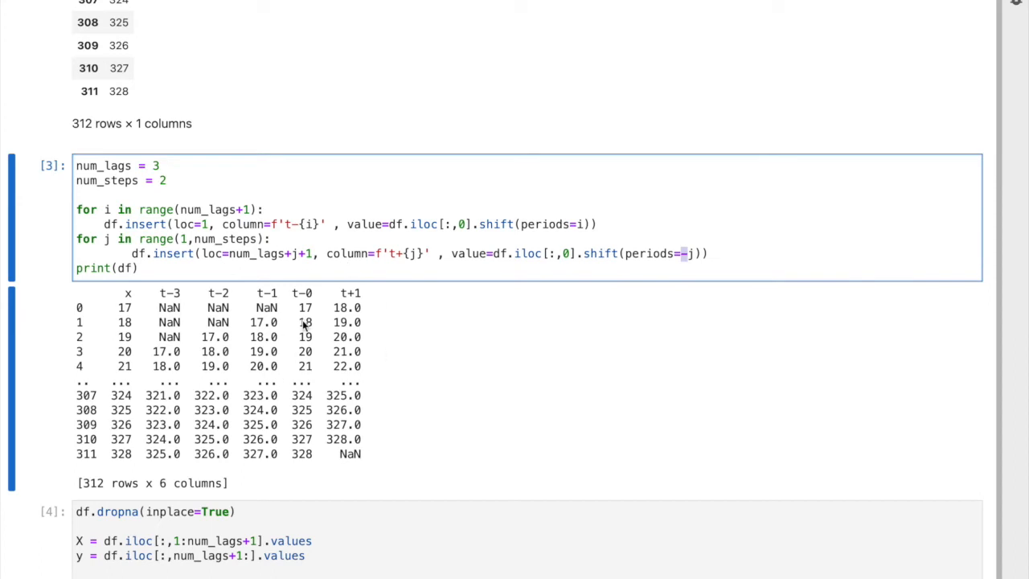
{"action": "scroll", "scroll_direction": "down", "scroll_amount": 3}
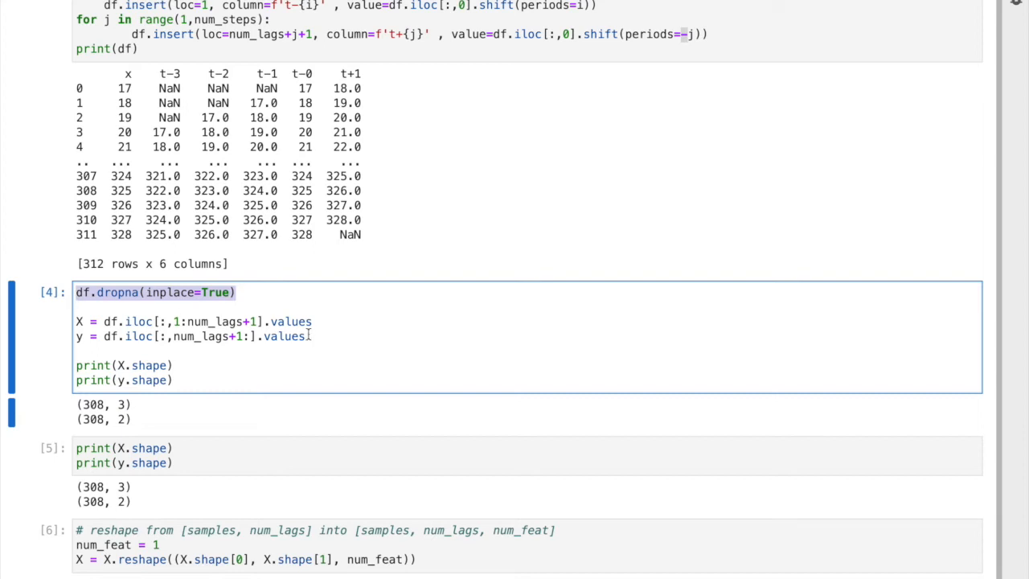
{"action": "double_click", "coordinate": [193, 321]}
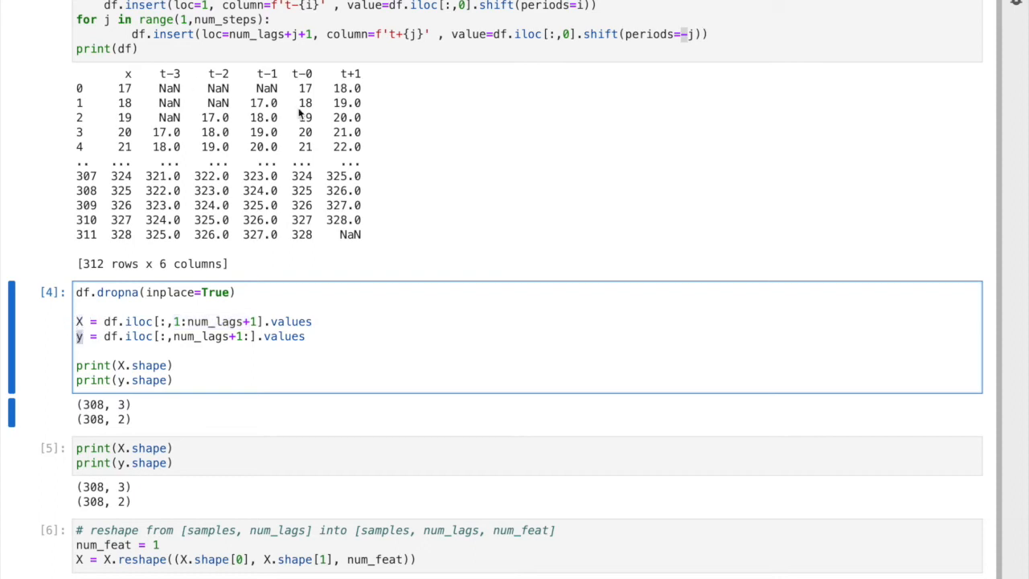
{"action": "mouse_move", "coordinate": [161, 228]}
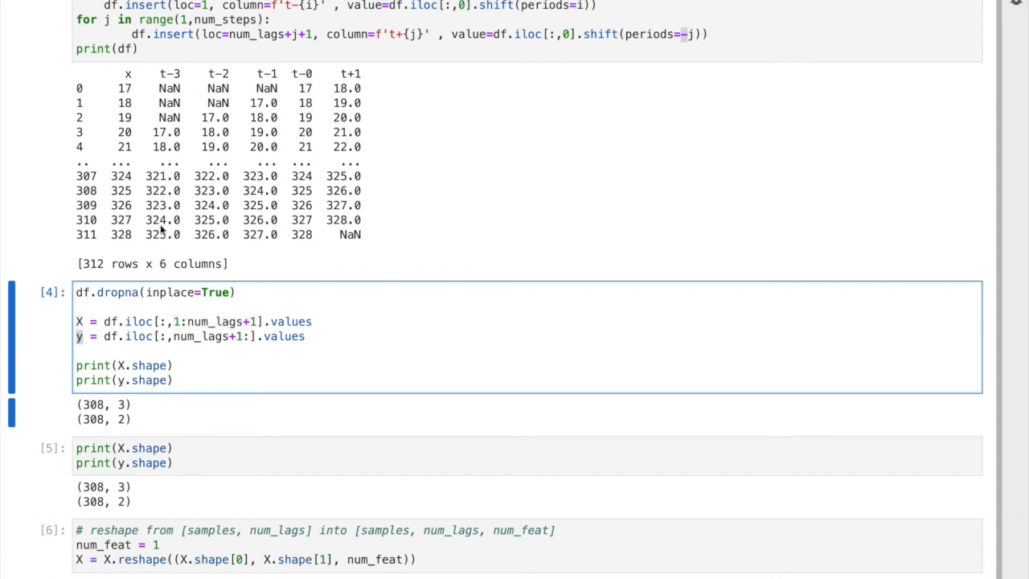
{"action": "mouse_move", "coordinate": [345, 233]}
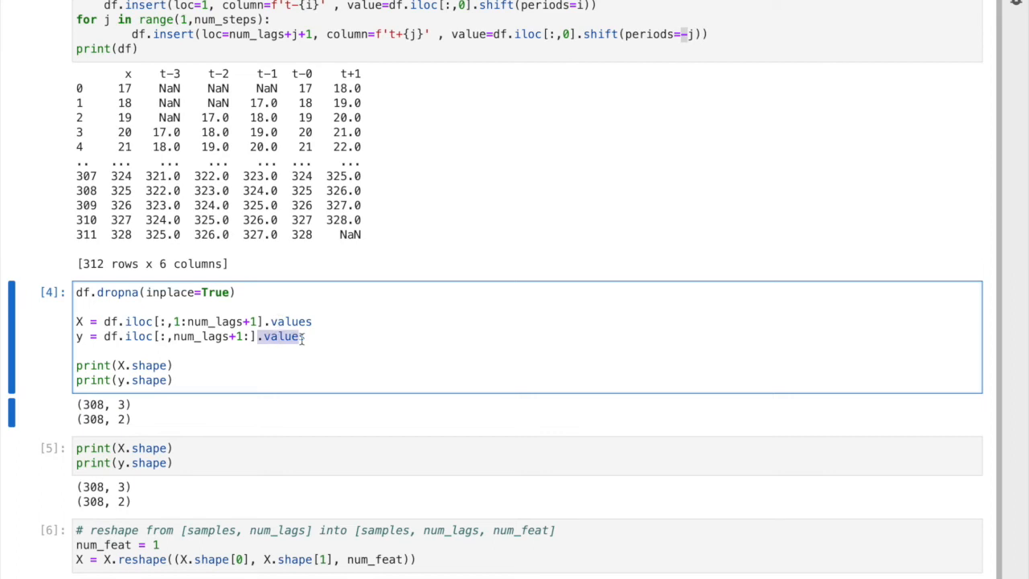
{"action": "scroll", "scroll_direction": "down", "scroll_amount": 3}
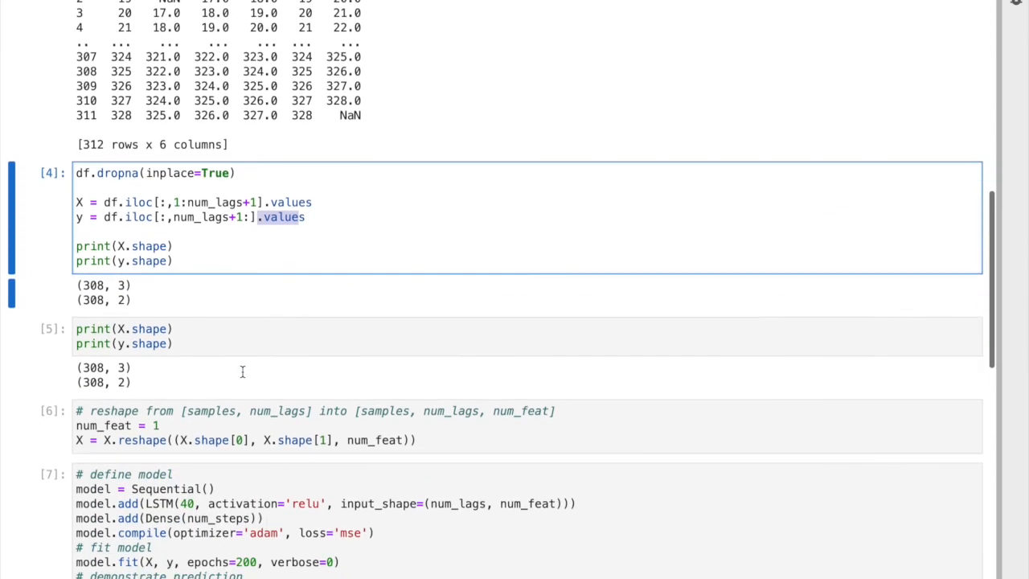
{"action": "scroll", "scroll_direction": "down", "scroll_amount": 3}
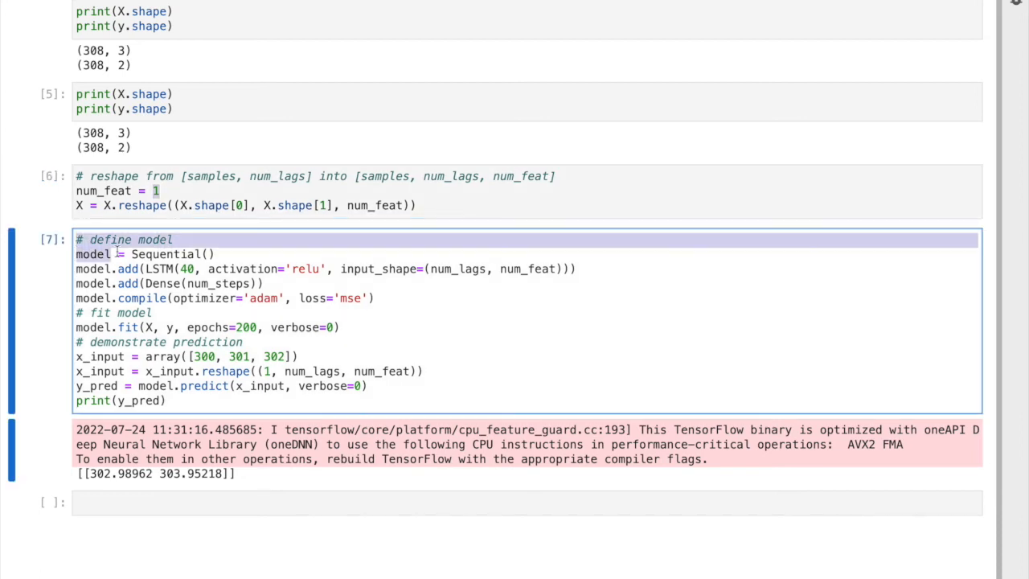
{"action": "left_click", "coordinate": [229, 254]}
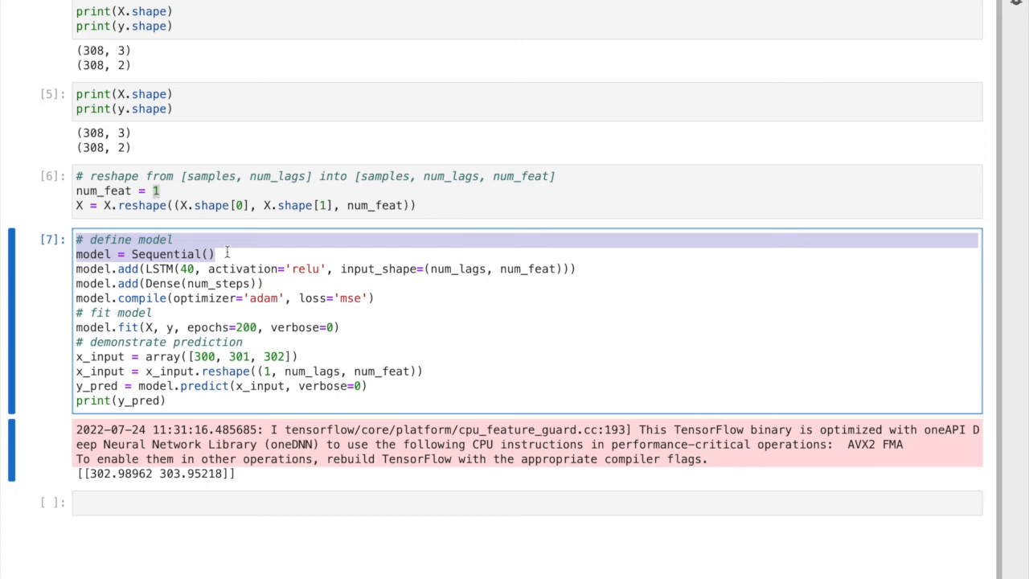
{"action": "mouse_move", "coordinate": [119, 267]}
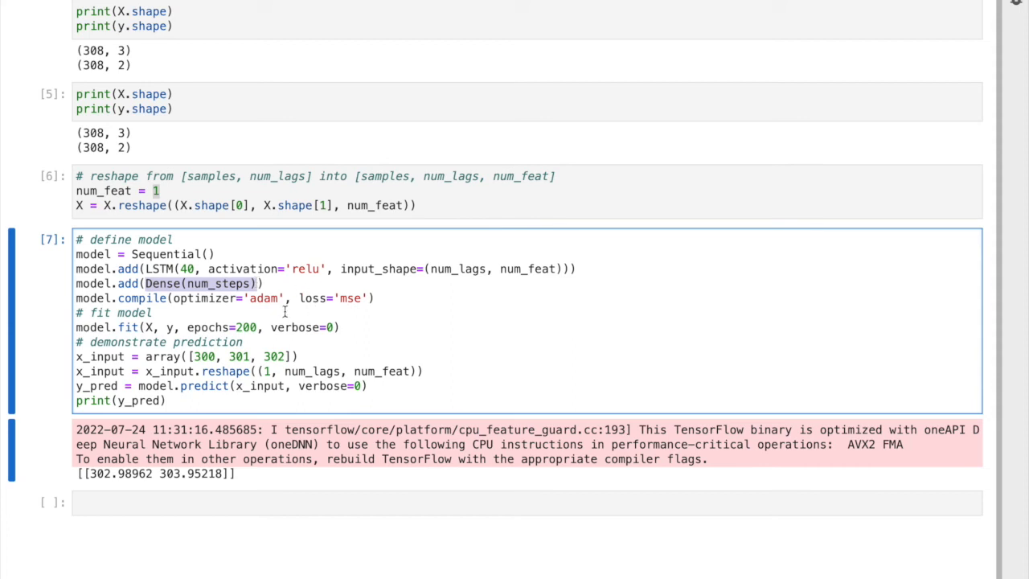
{"action": "mouse_move", "coordinate": [286, 312]}
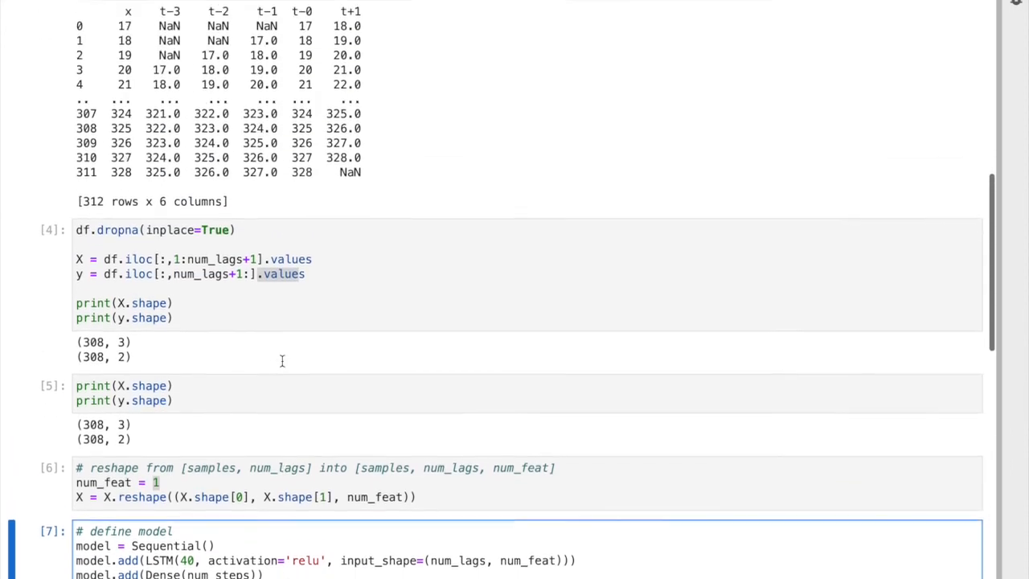
{"action": "scroll", "scroll_direction": "up", "scroll_amount": 3}
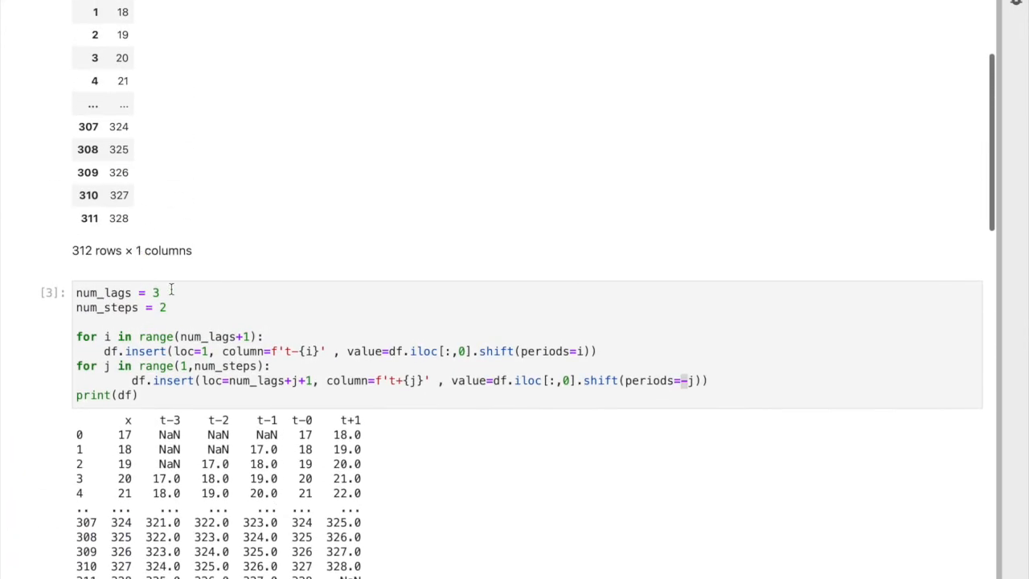
{"action": "scroll", "scroll_direction": "down", "scroll_amount": 3}
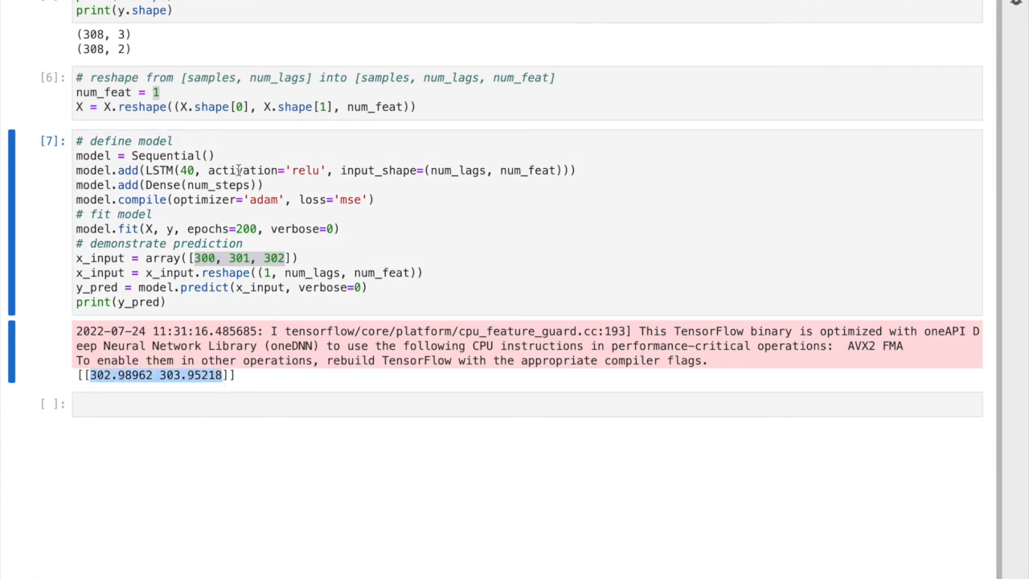
{"action": "left_click", "coordinate": [233, 185]}
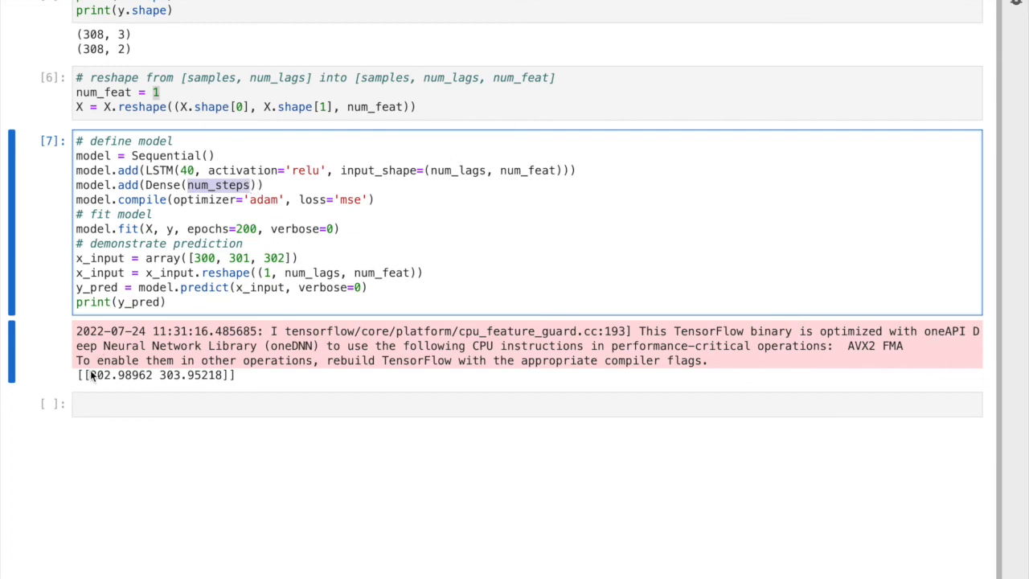
{"action": "left_click_drag", "start_coordinate": [90, 375], "coordinate": [226, 375]}
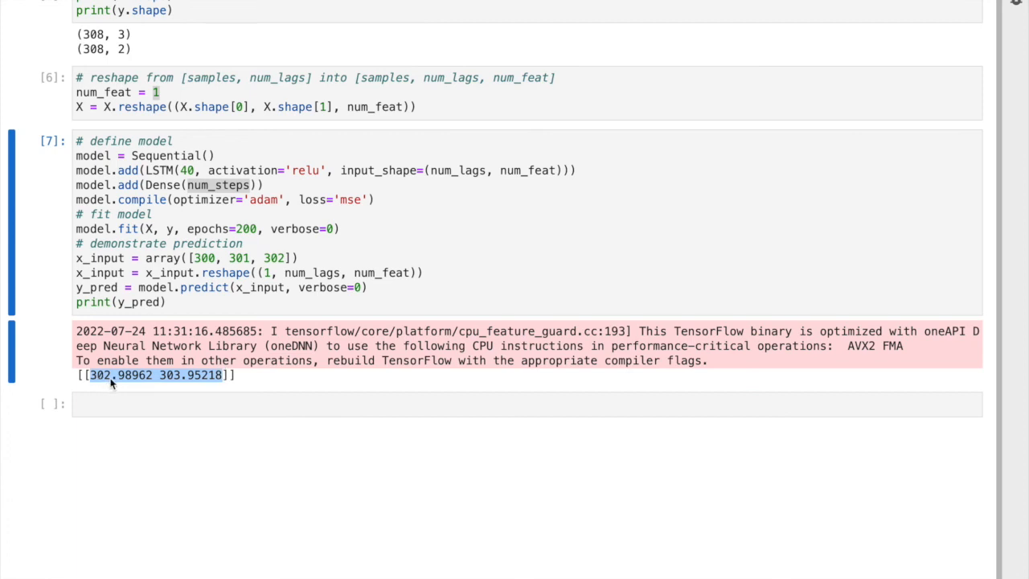
{"action": "mouse_move", "coordinate": [180, 395]}
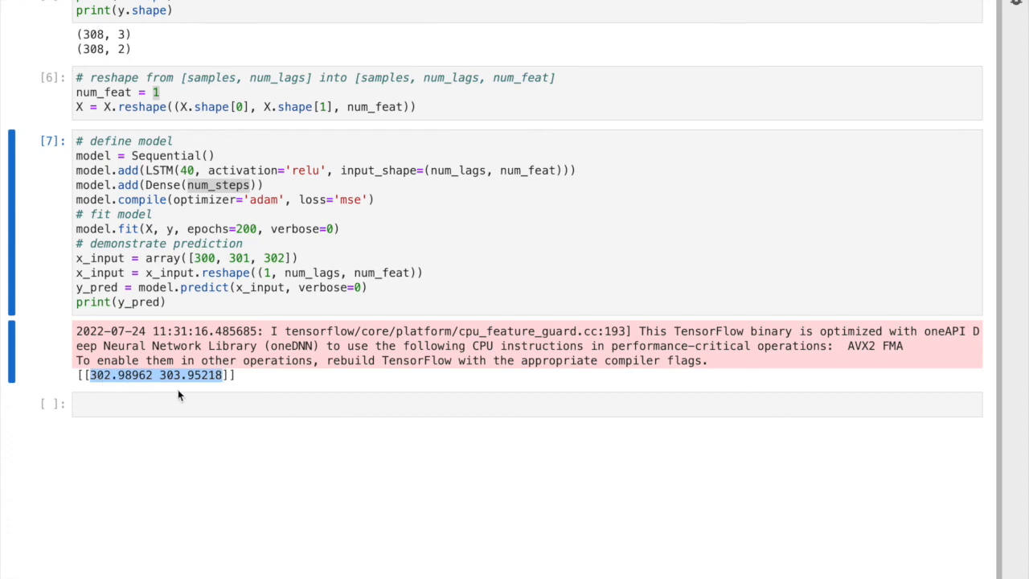
{"action": "mouse_move", "coordinate": [170, 388]}
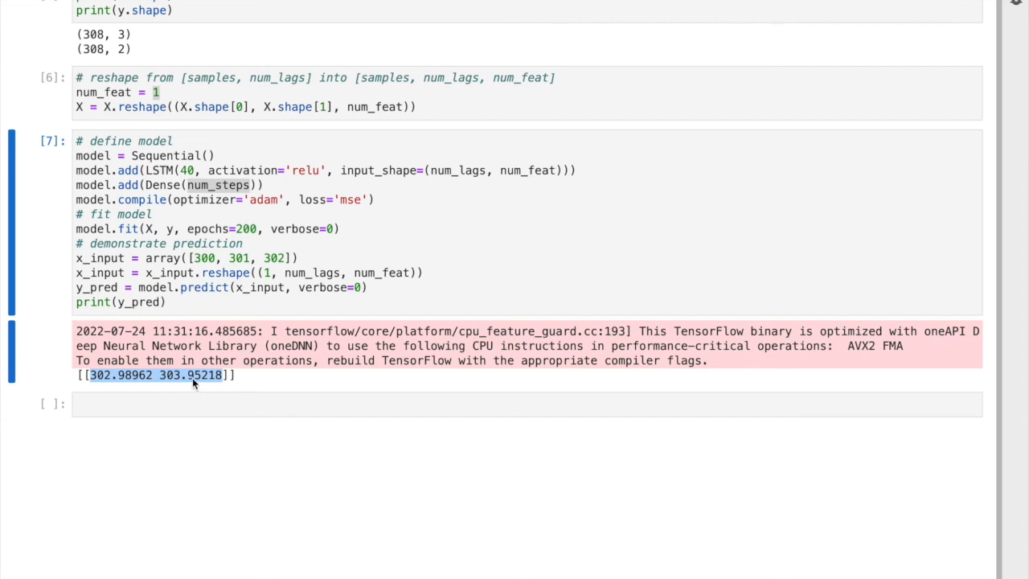
{"action": "mouse_move", "coordinate": [652, 424]}
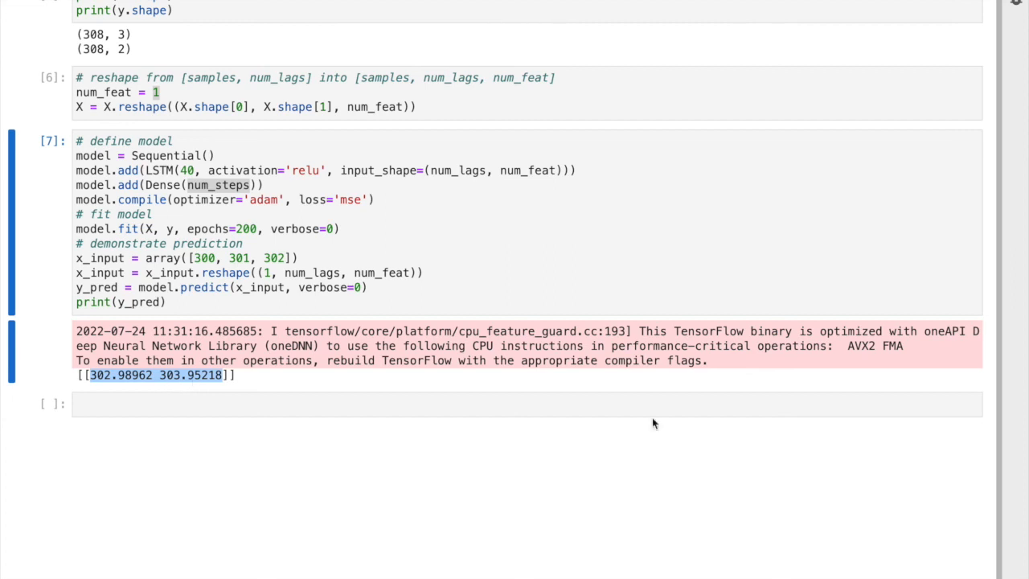